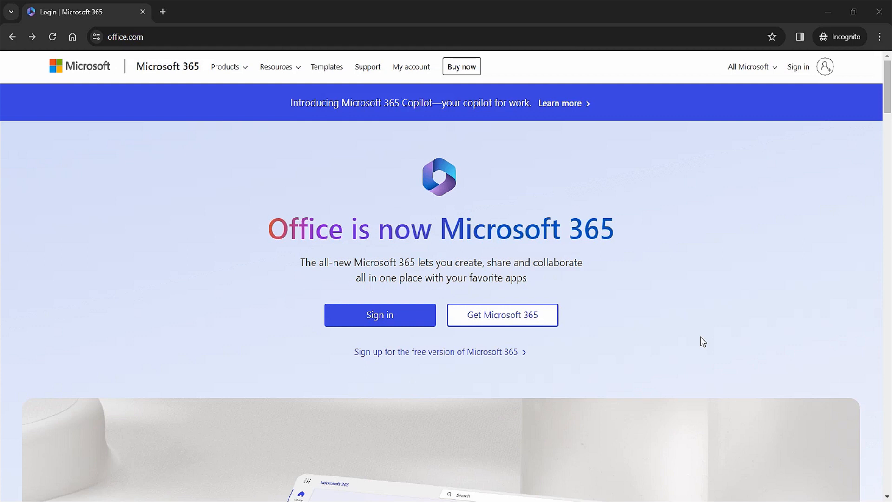
Sign in on office.com with the work email and password, answering No to 'Stay signed in?'.
click(379, 315)
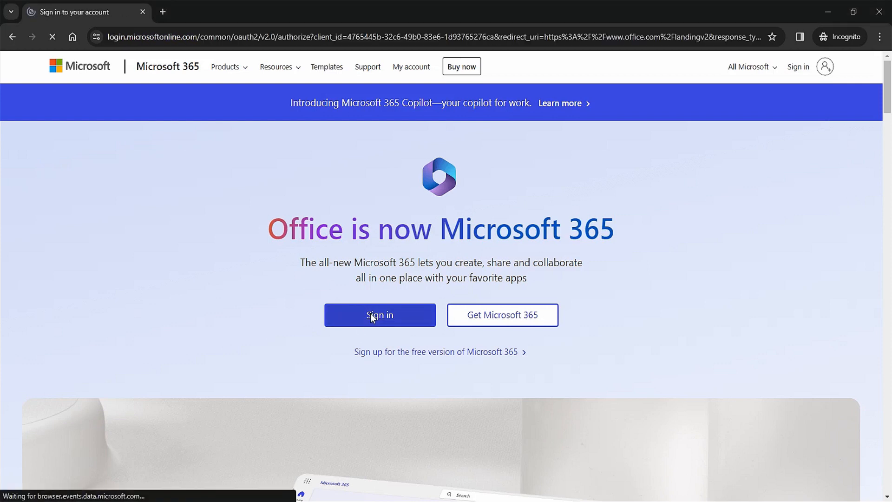
click(379, 315)
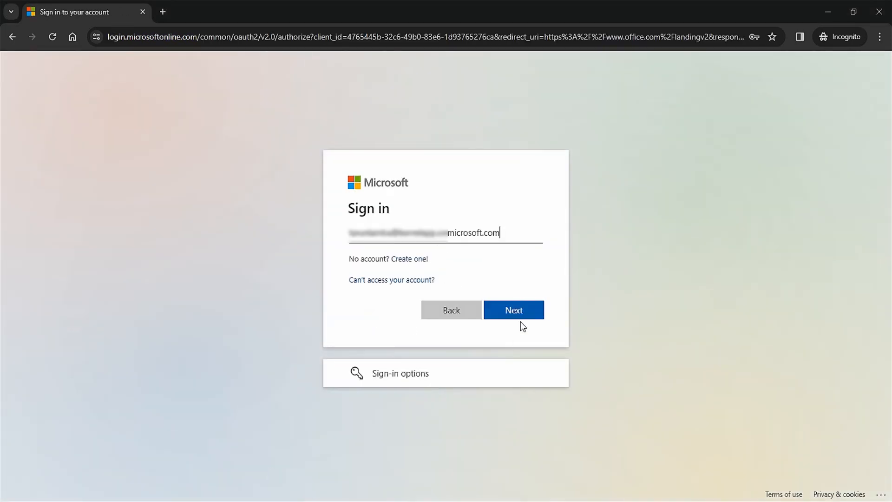
click(512, 310)
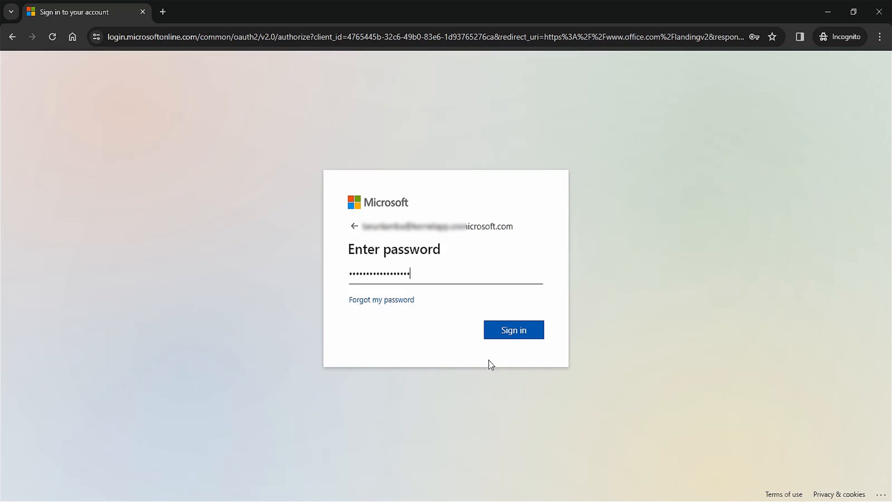
click(513, 330)
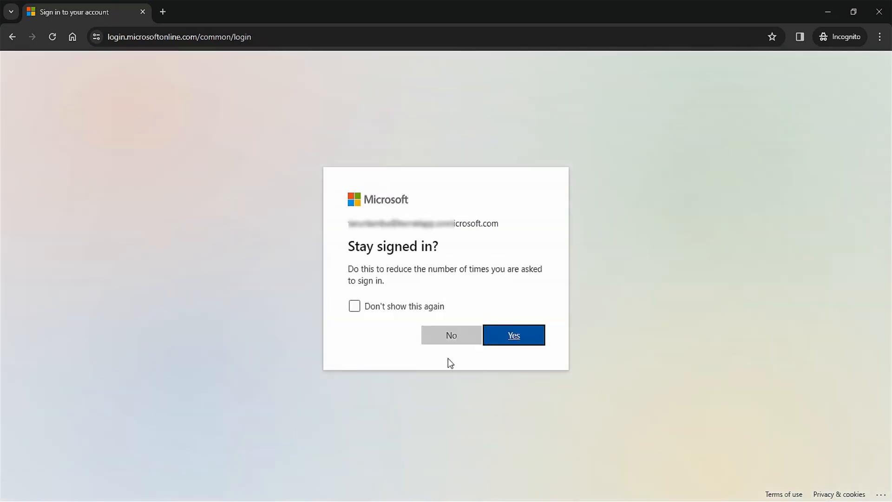
click(513, 335)
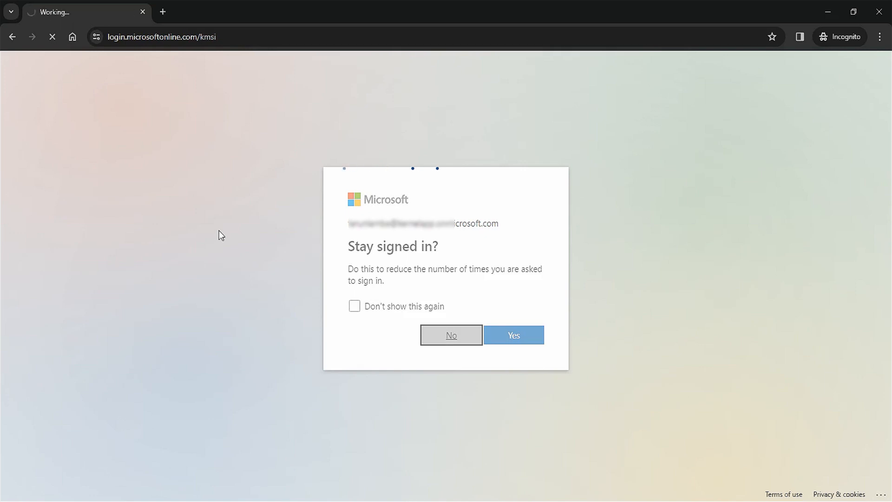
Navigate from Microsoft 365 home to Exchange admin center's Recipients > Mailboxes list.
click(513, 334)
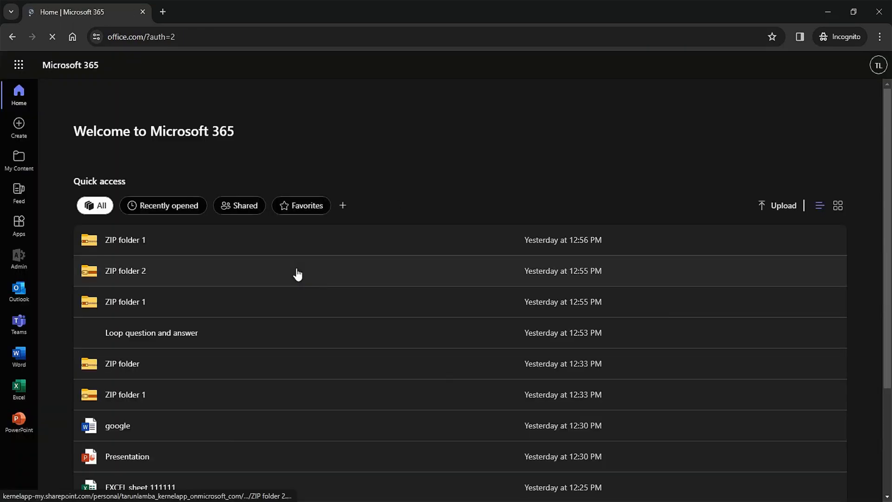
click(18, 65)
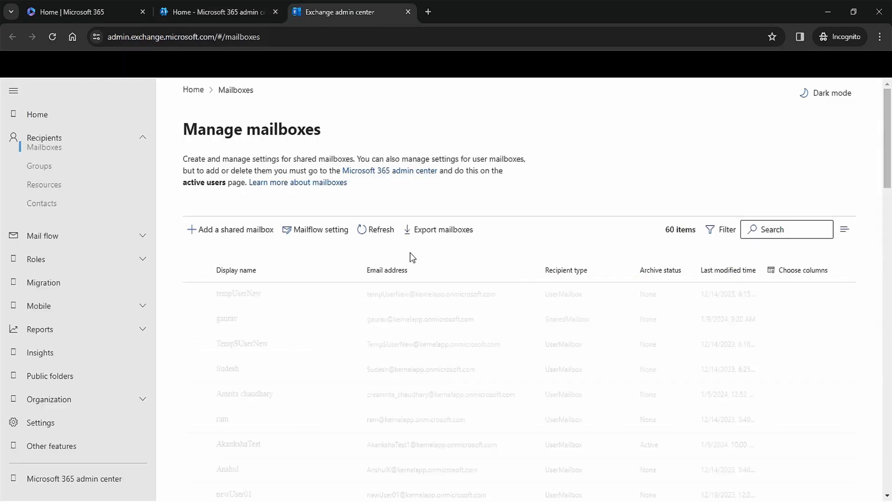
Select AkankshaTest and confirm its conversion to a shared mailbox.
click(236, 269)
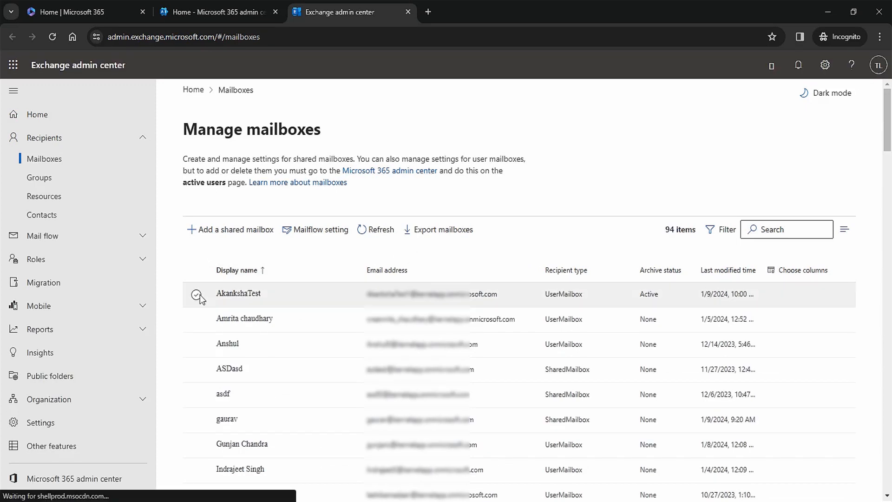
click(199, 296)
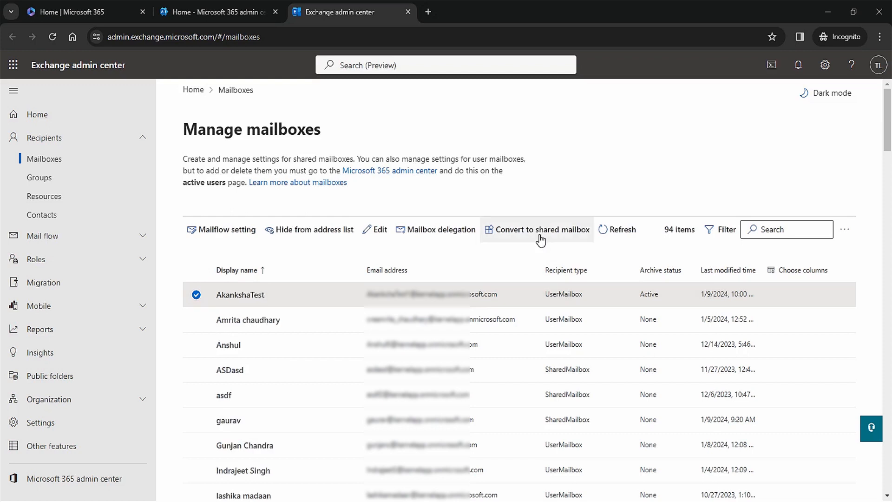
click(542, 229)
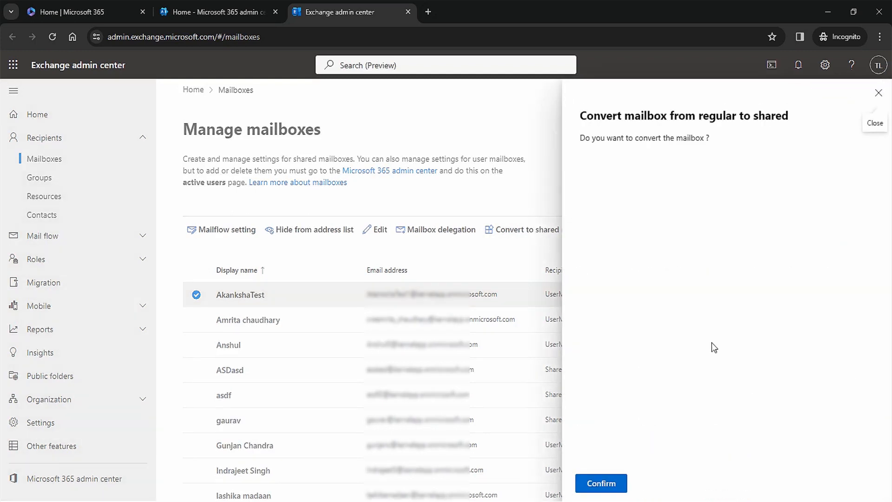
mouse_move(700, 476)
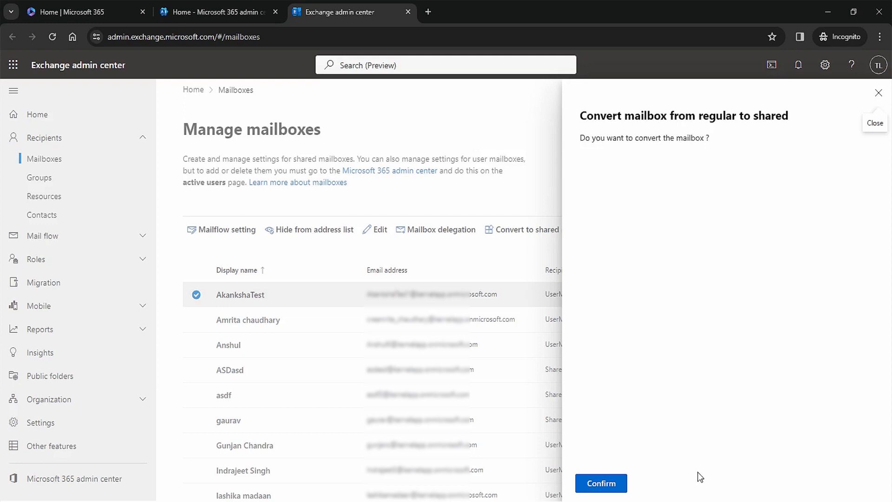
click(601, 483)
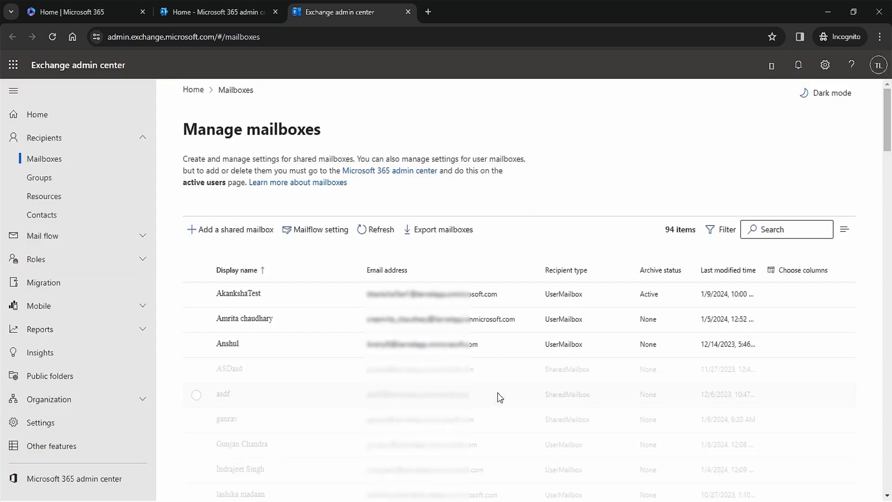
Check AkankshaTest's details show the type Shared mailbox, then close the pane.
click(196, 295)
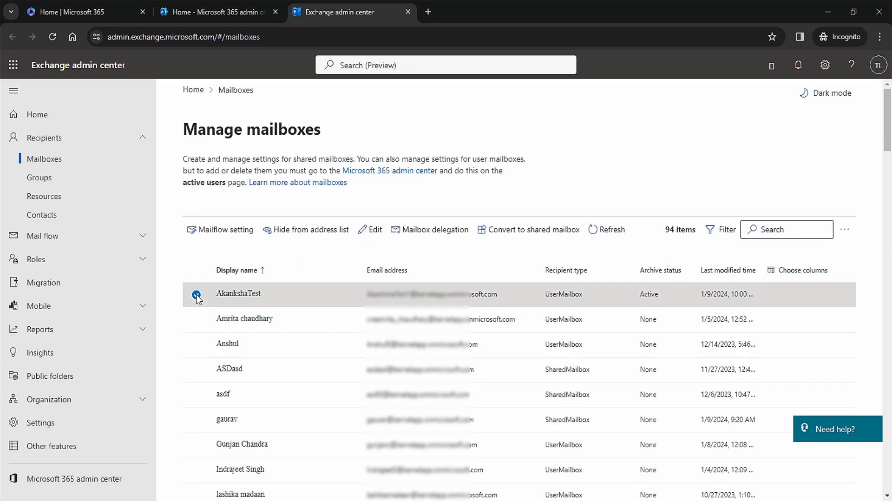
click(238, 293)
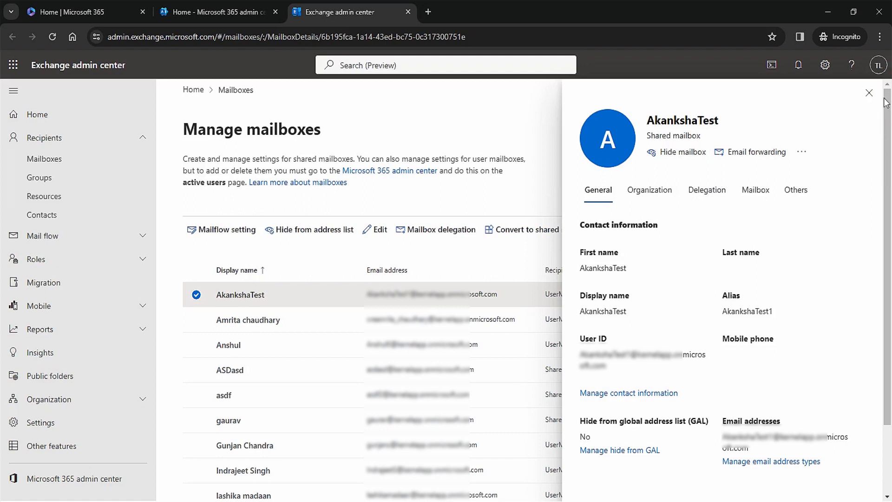
click(868, 93)
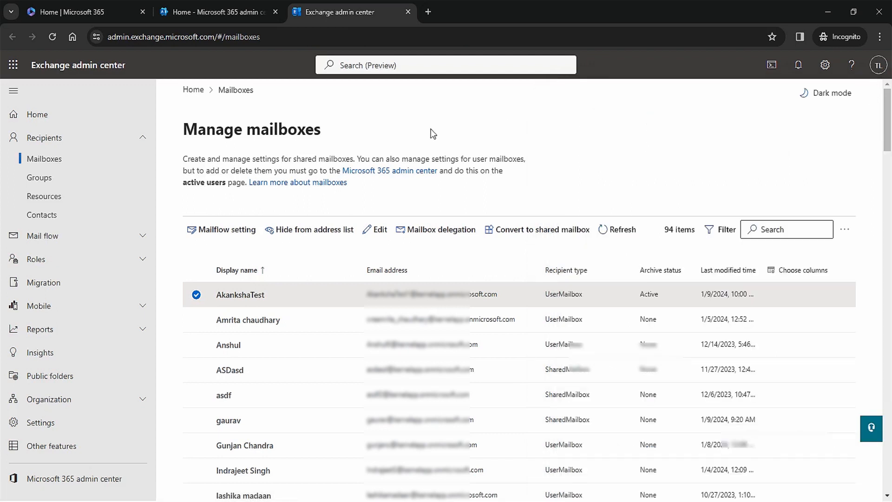
mouse_move(127, 54)
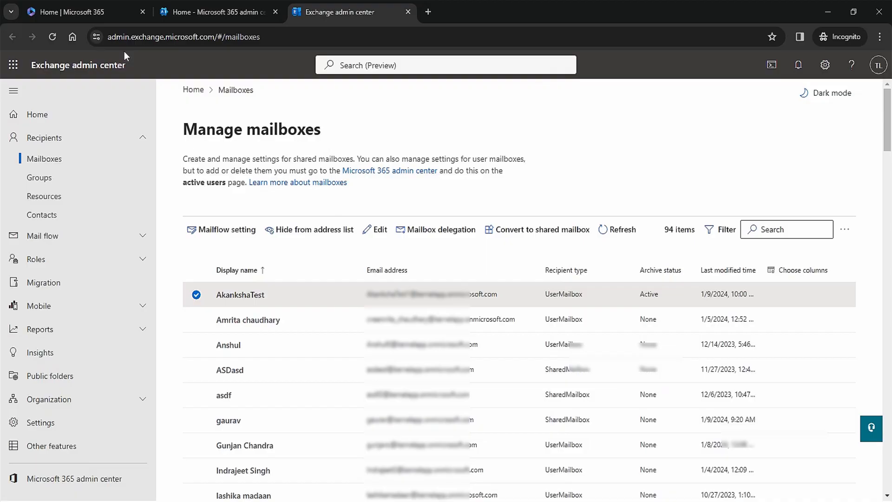
Return to the Microsoft 365 home tab and launch Outlook mail.
click(80, 11)
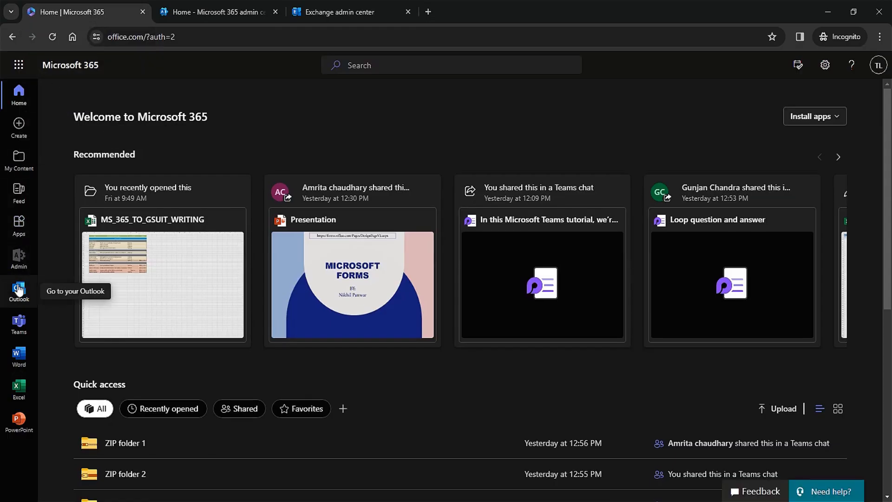
click(19, 291)
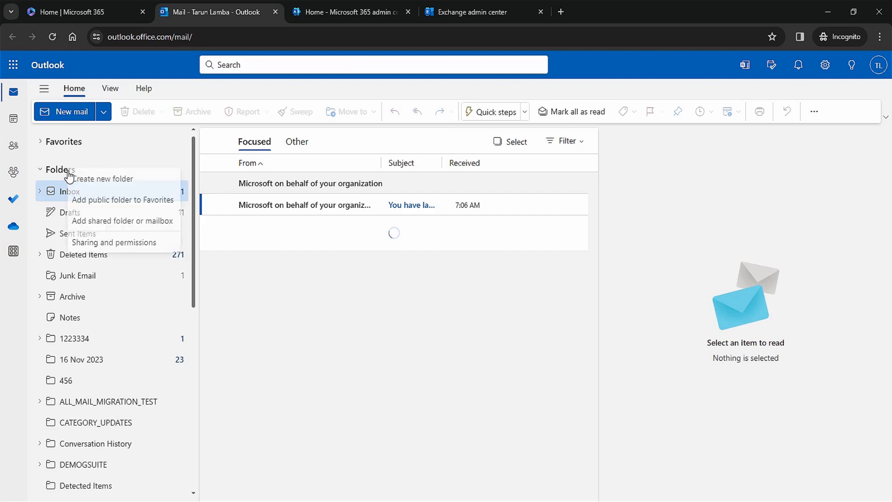
Add AkankshaTest via Add shared folder or mailbox and expand its folders in the pane.
click(120, 221)
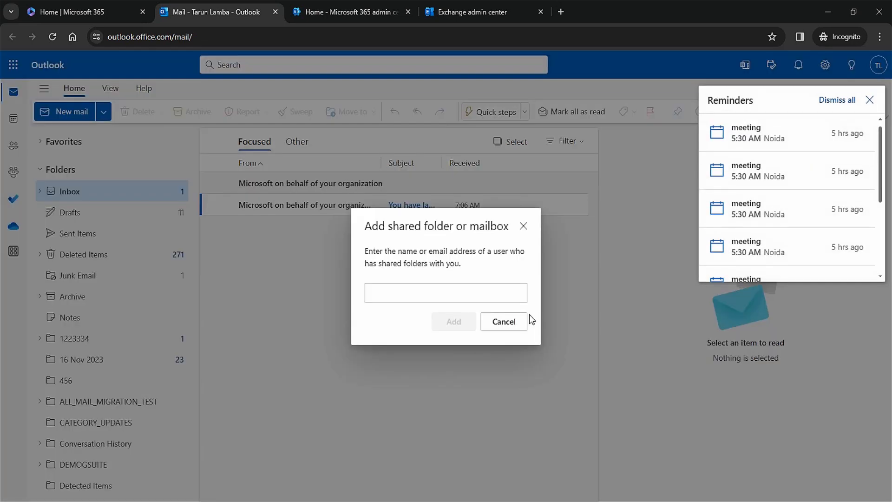
click(445, 293)
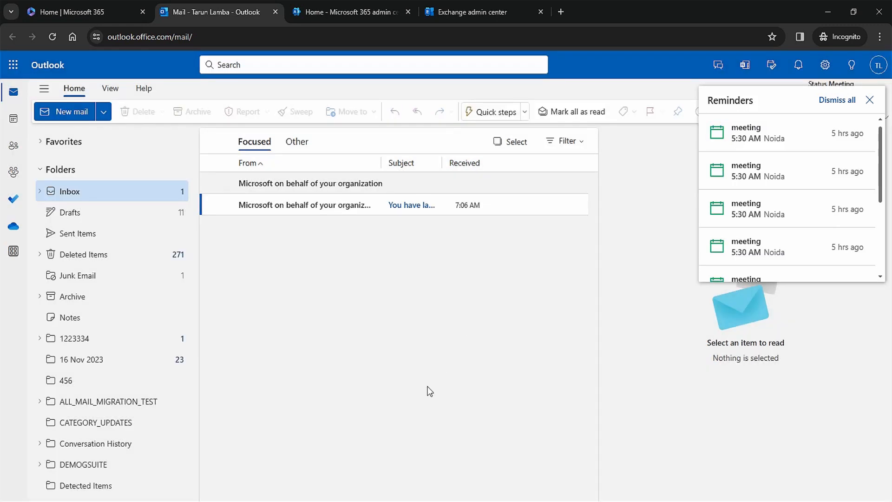
scroll(down, 3)
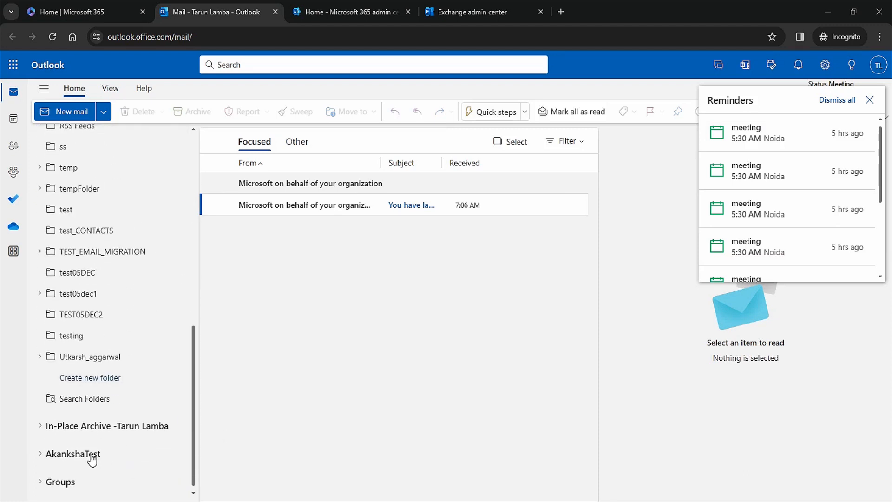
click(40, 453)
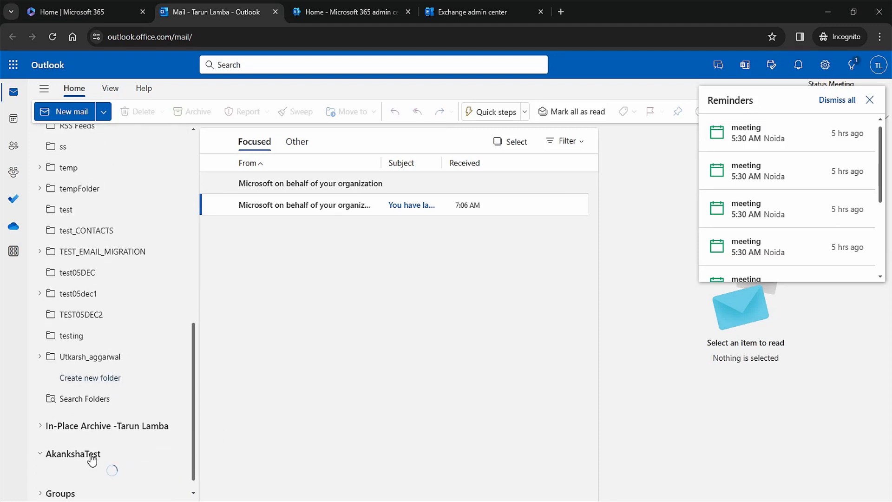